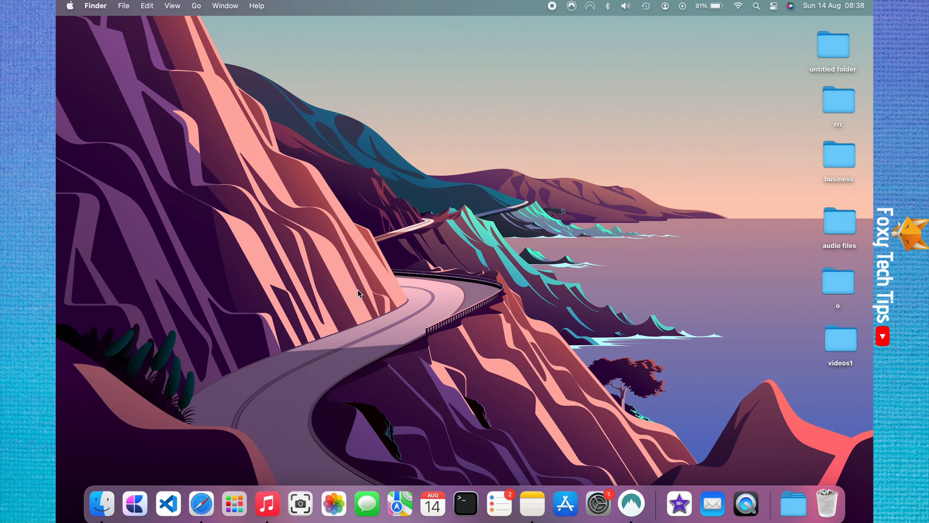
pyautogui.moveTo(319, 257)
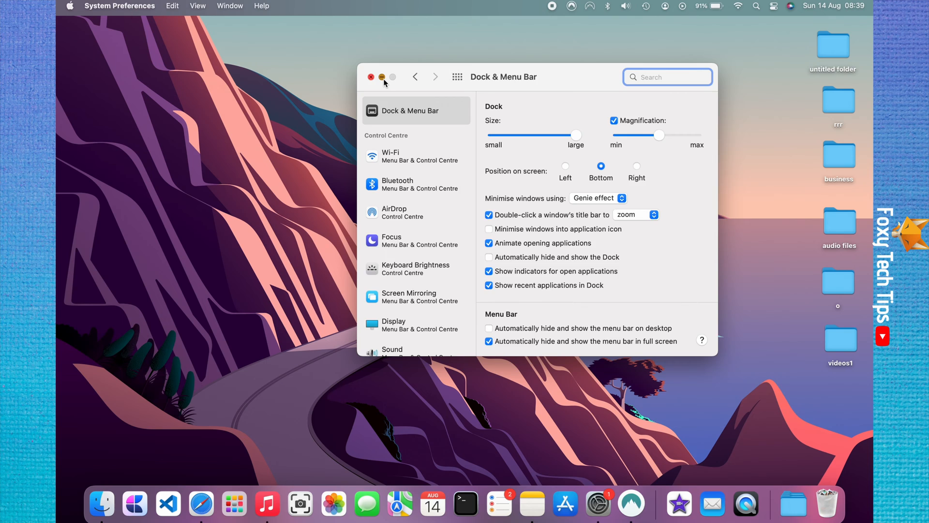
# Minimise the Dock & Menu Bar window into its own Dock thumbnail, then restore it.
pyautogui.click(371, 77)
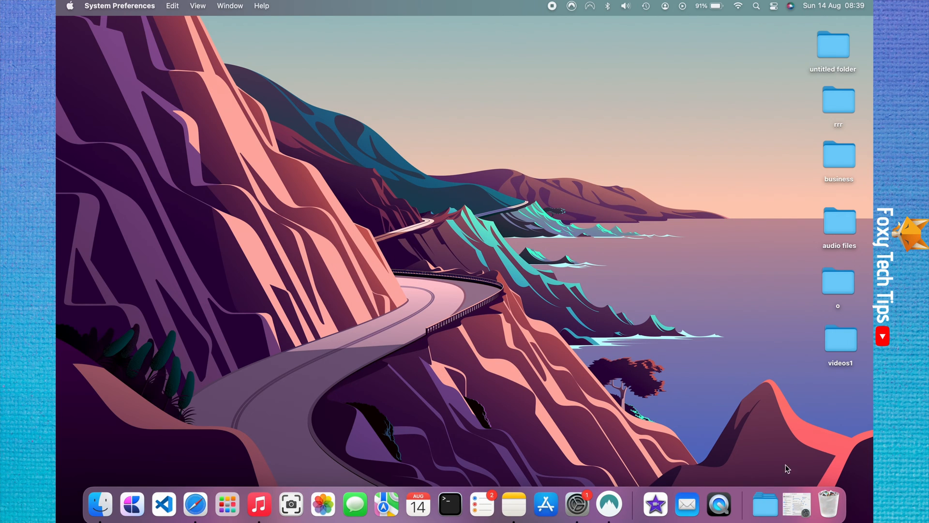
pyautogui.moveTo(797, 499)
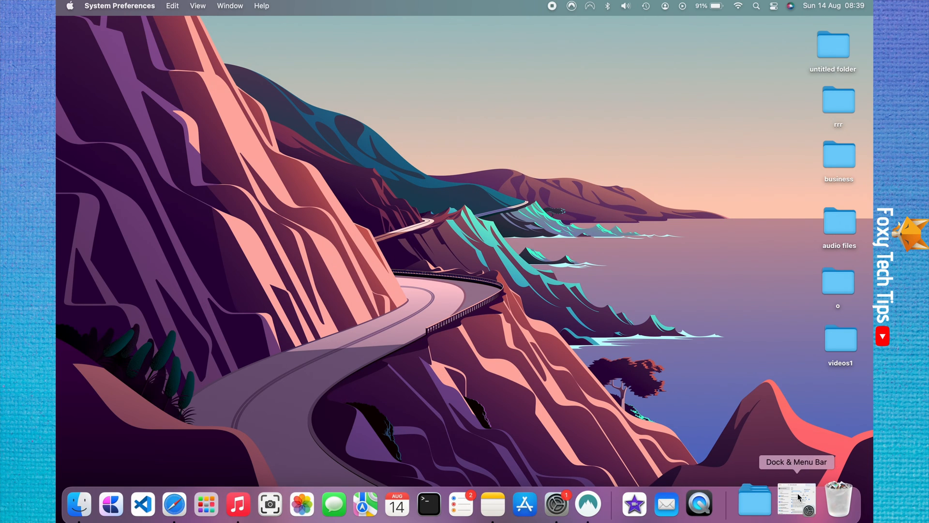
pyautogui.click(797, 501)
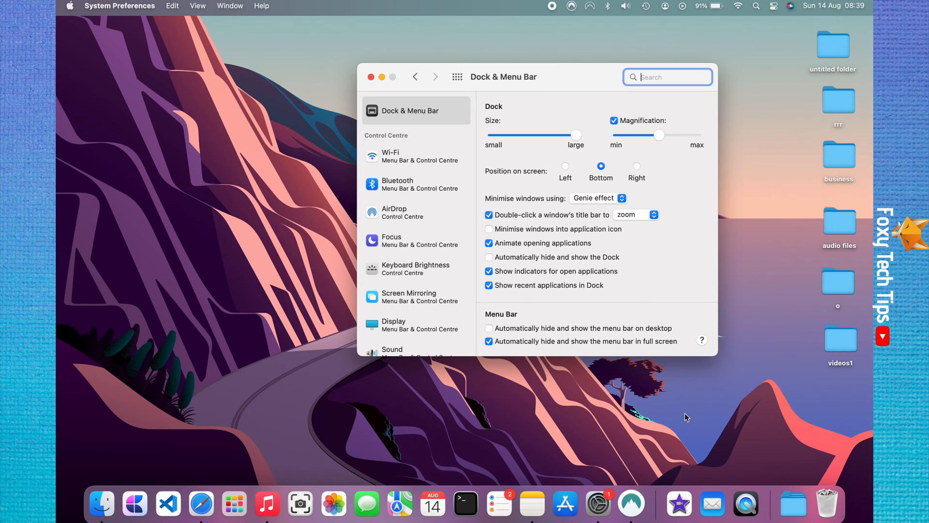
pyautogui.click(371, 77)
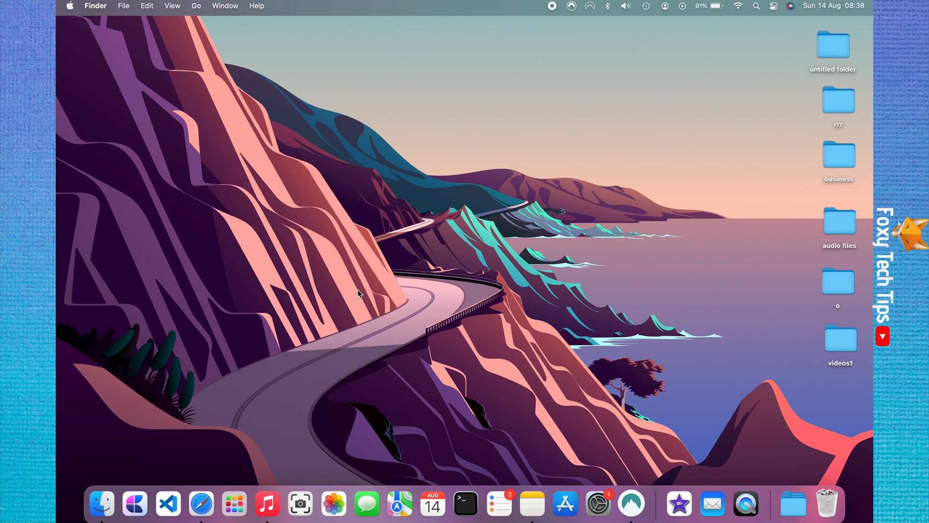
pyautogui.moveTo(159, 72)
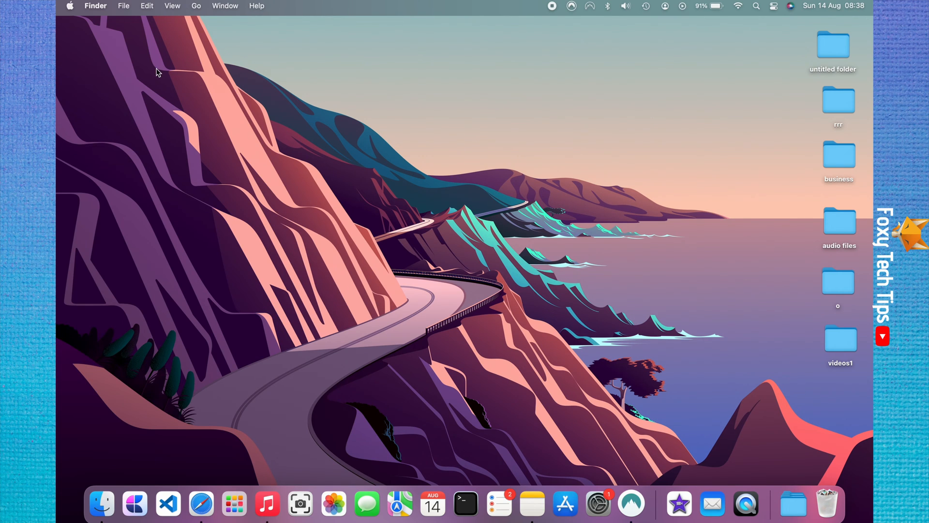
# Launch System Preferences from the Apple menu.
pyautogui.click(69, 6)
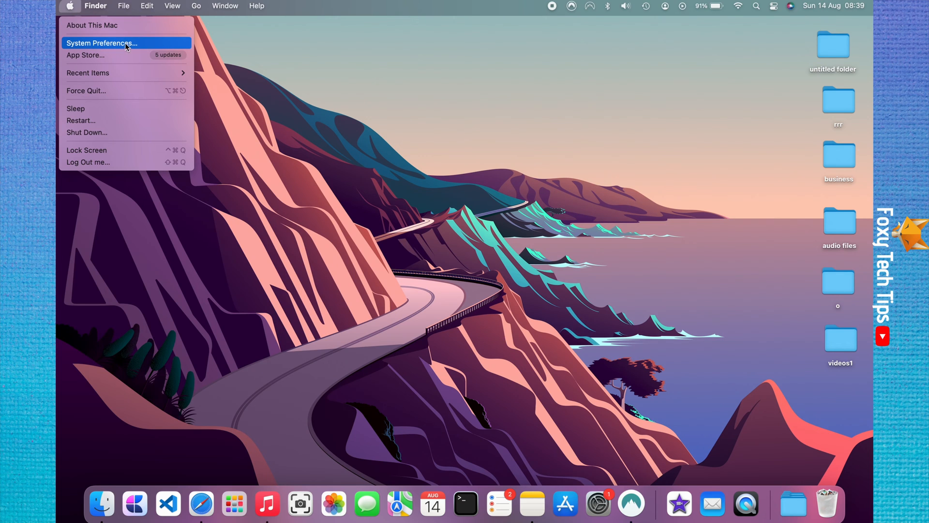
pyautogui.moveTo(113, 47)
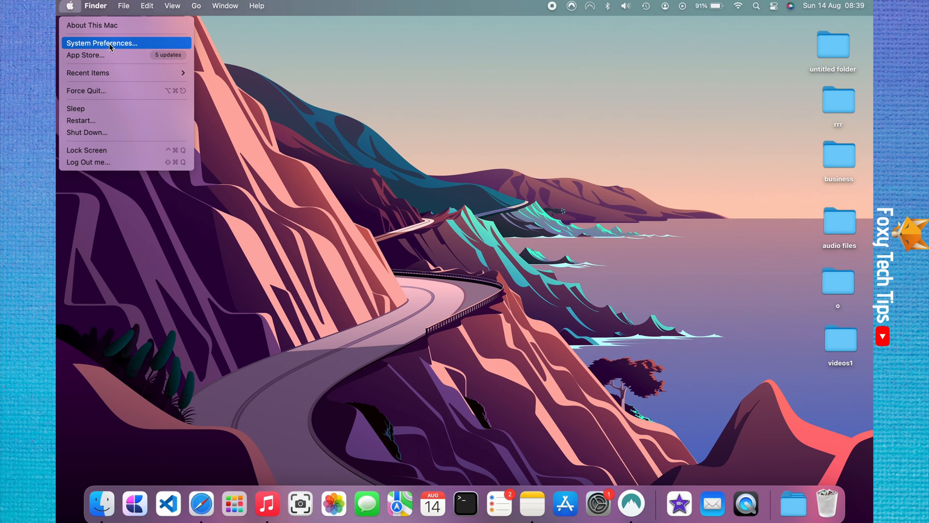
pyautogui.click(102, 42)
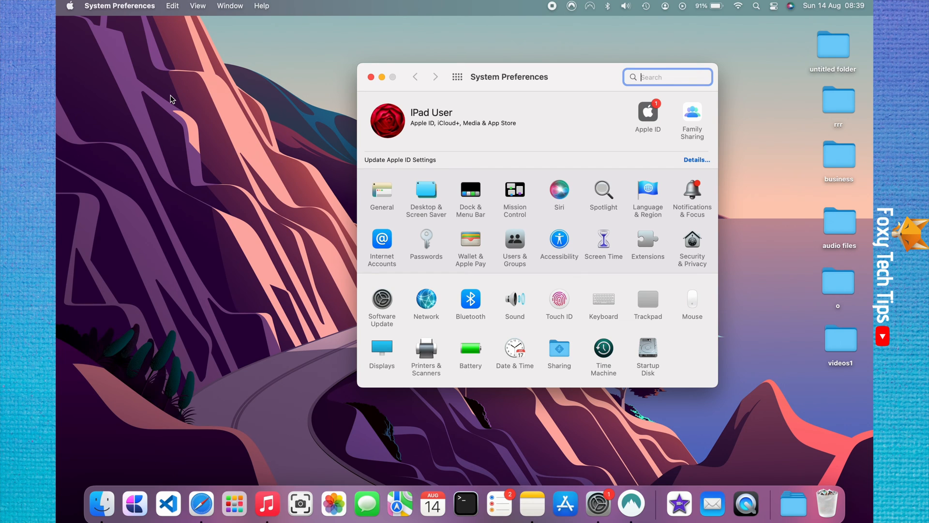
pyautogui.moveTo(228, 111)
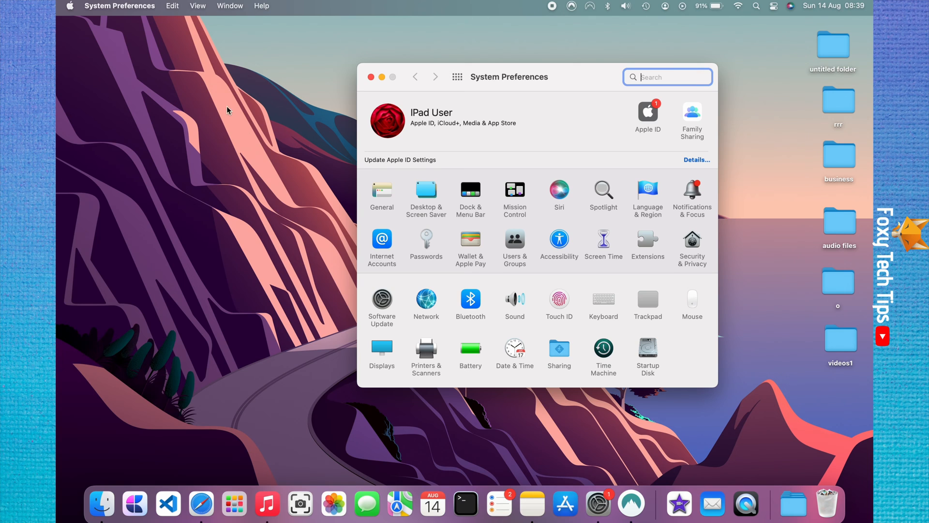
pyautogui.moveTo(471, 193)
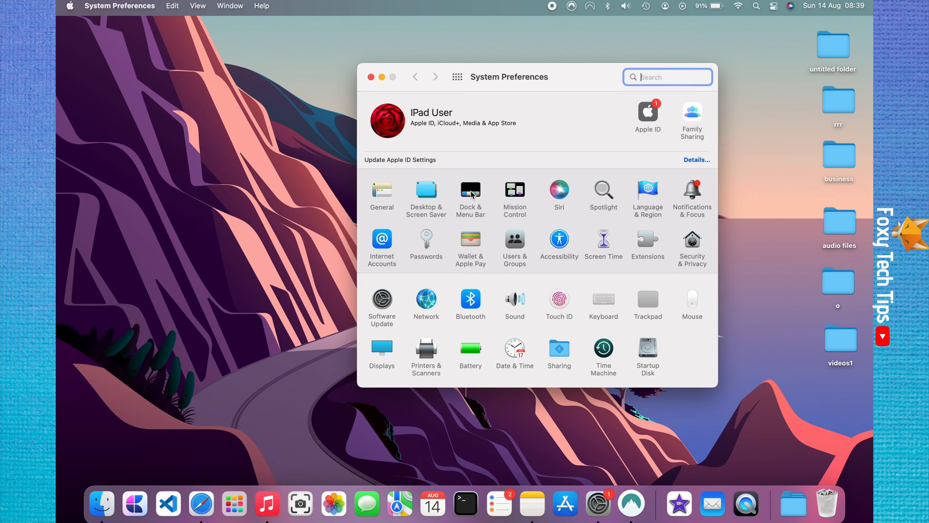
# Open the Dock & Menu Bar pane from the System Preferences grid.
pyautogui.click(470, 190)
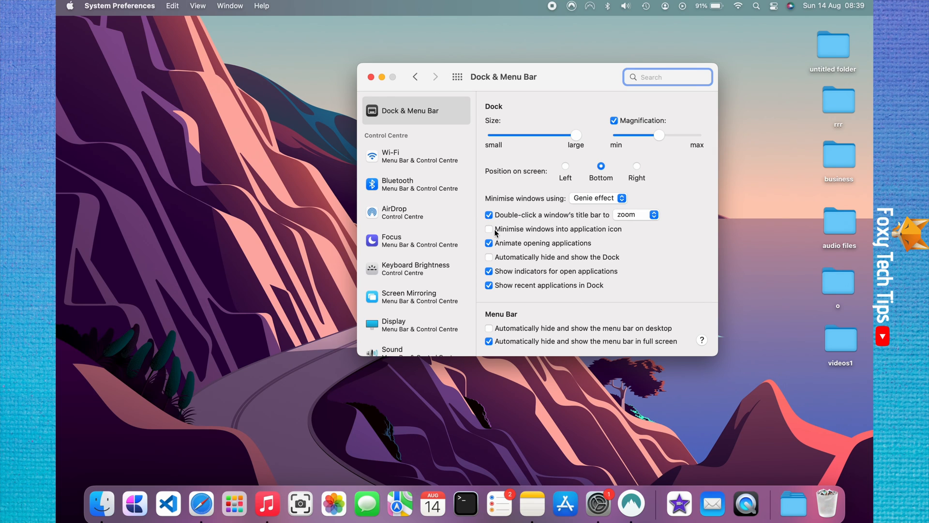
# Enable 'Minimise windows into application icon', then minimise and restore the window from its app icon.
pyautogui.click(489, 229)
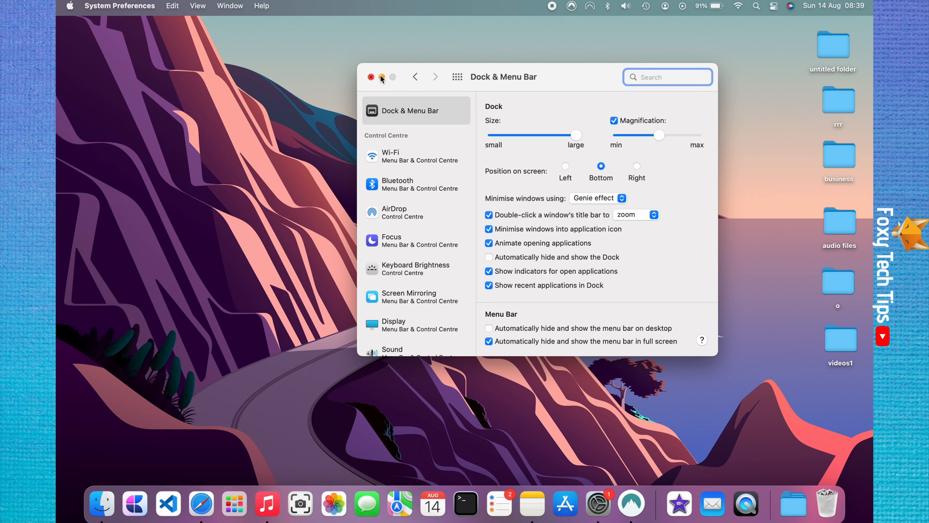
pyautogui.click(371, 77)
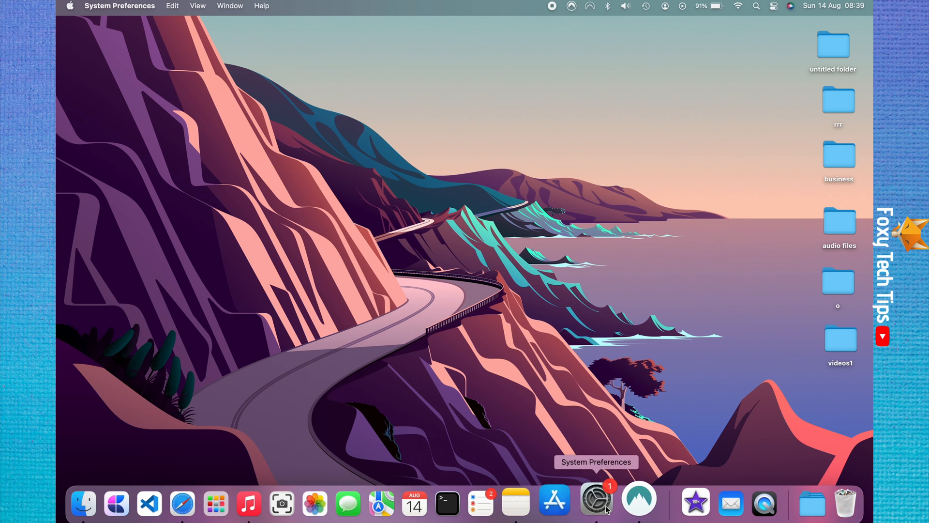
pyautogui.moveTo(742, 503)
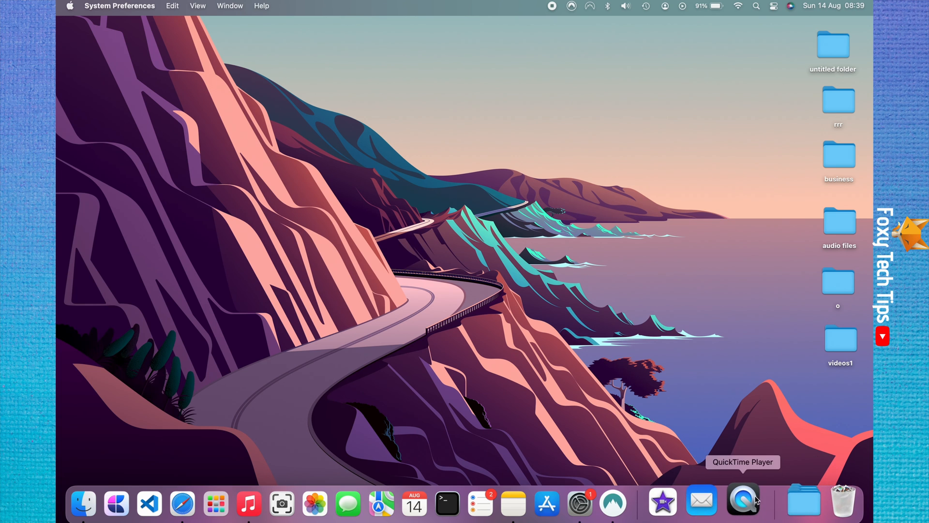
pyautogui.click(597, 504)
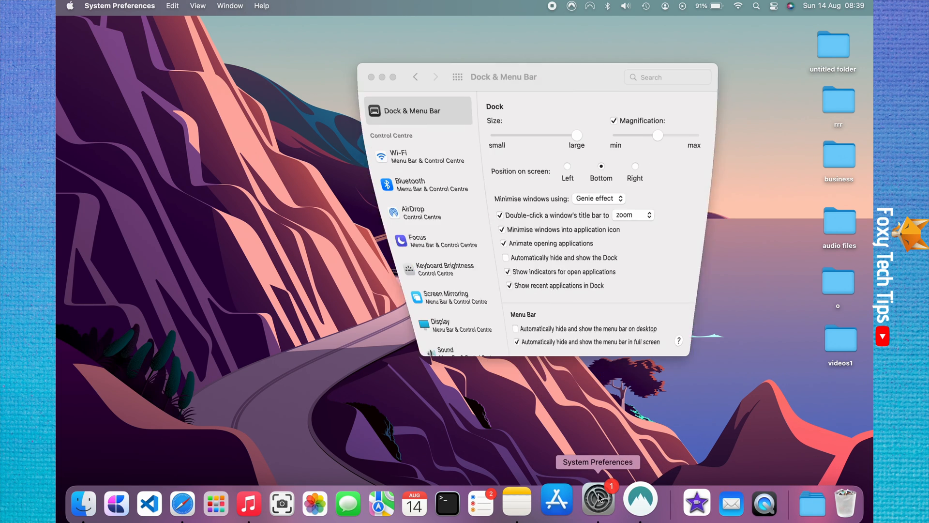
pyautogui.click(667, 77)
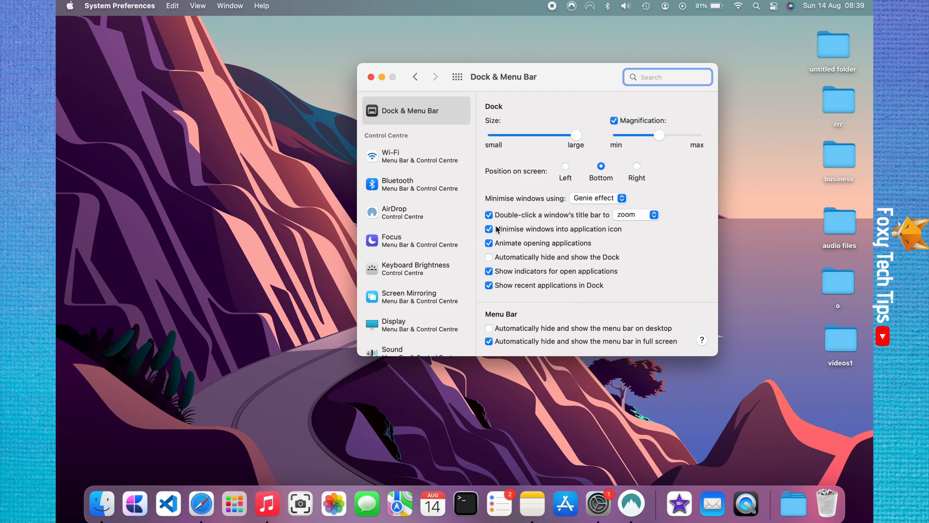